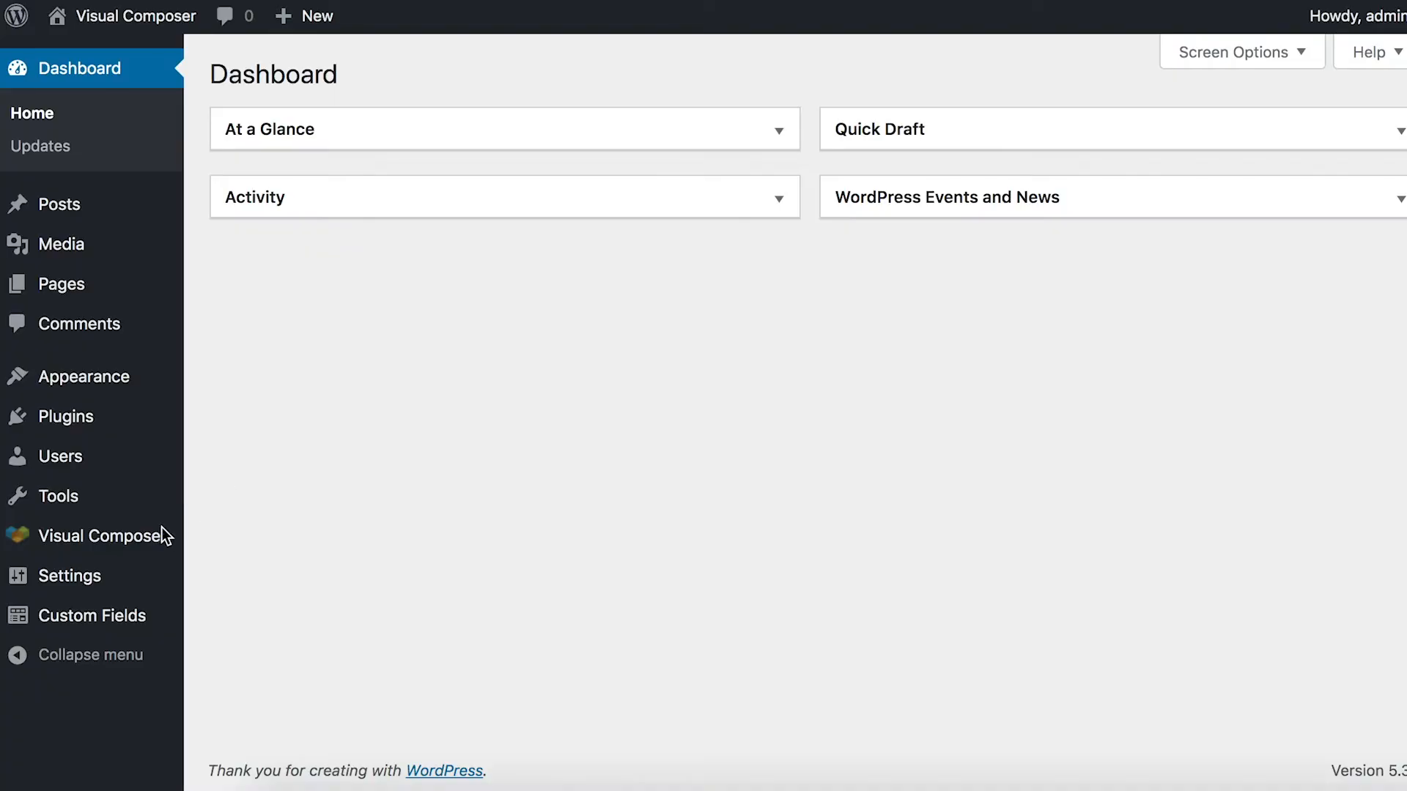
{"action": "mouse_move", "coordinate": [887, 393]}
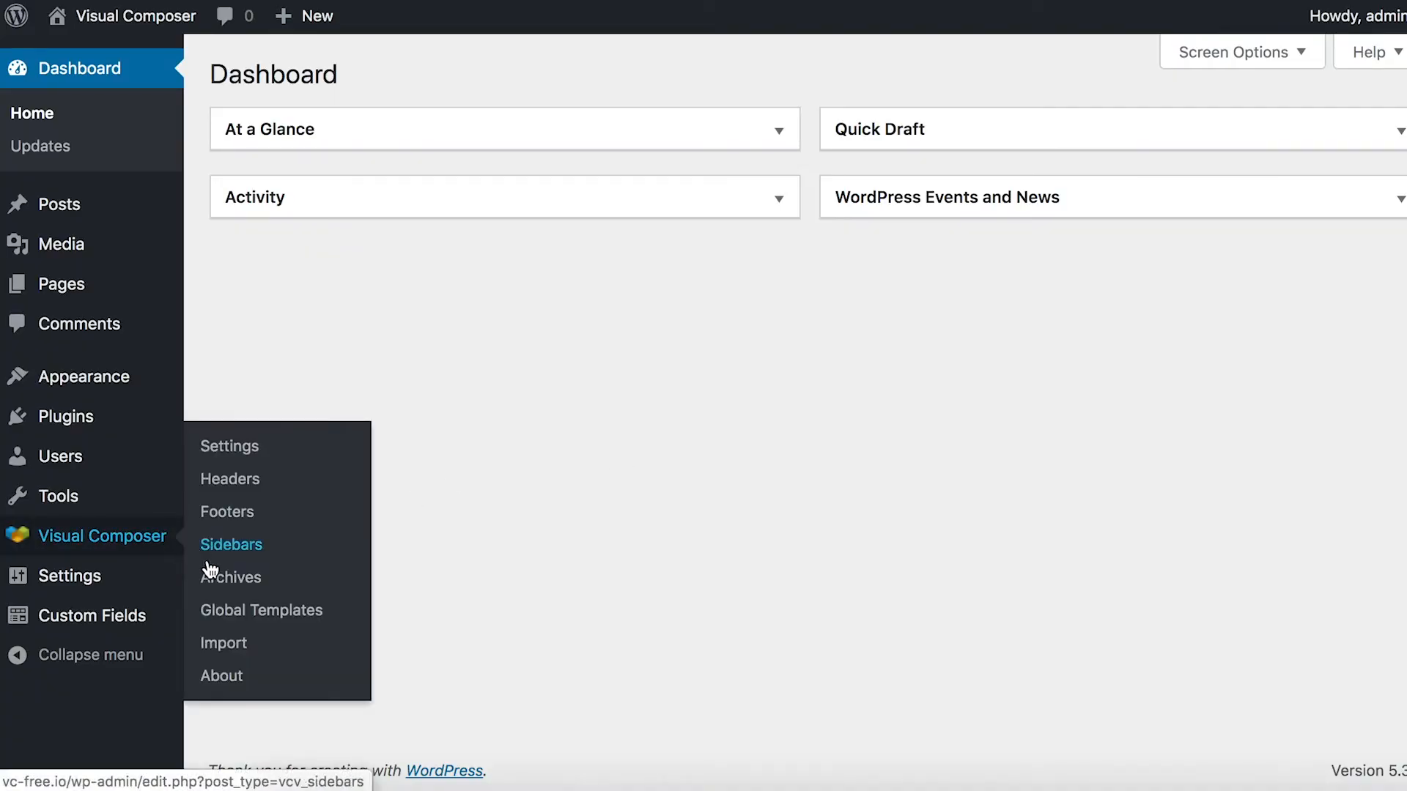
Start a new Visual Composer archive from the Archives list
{"action": "left_click", "coordinate": [236, 576]}
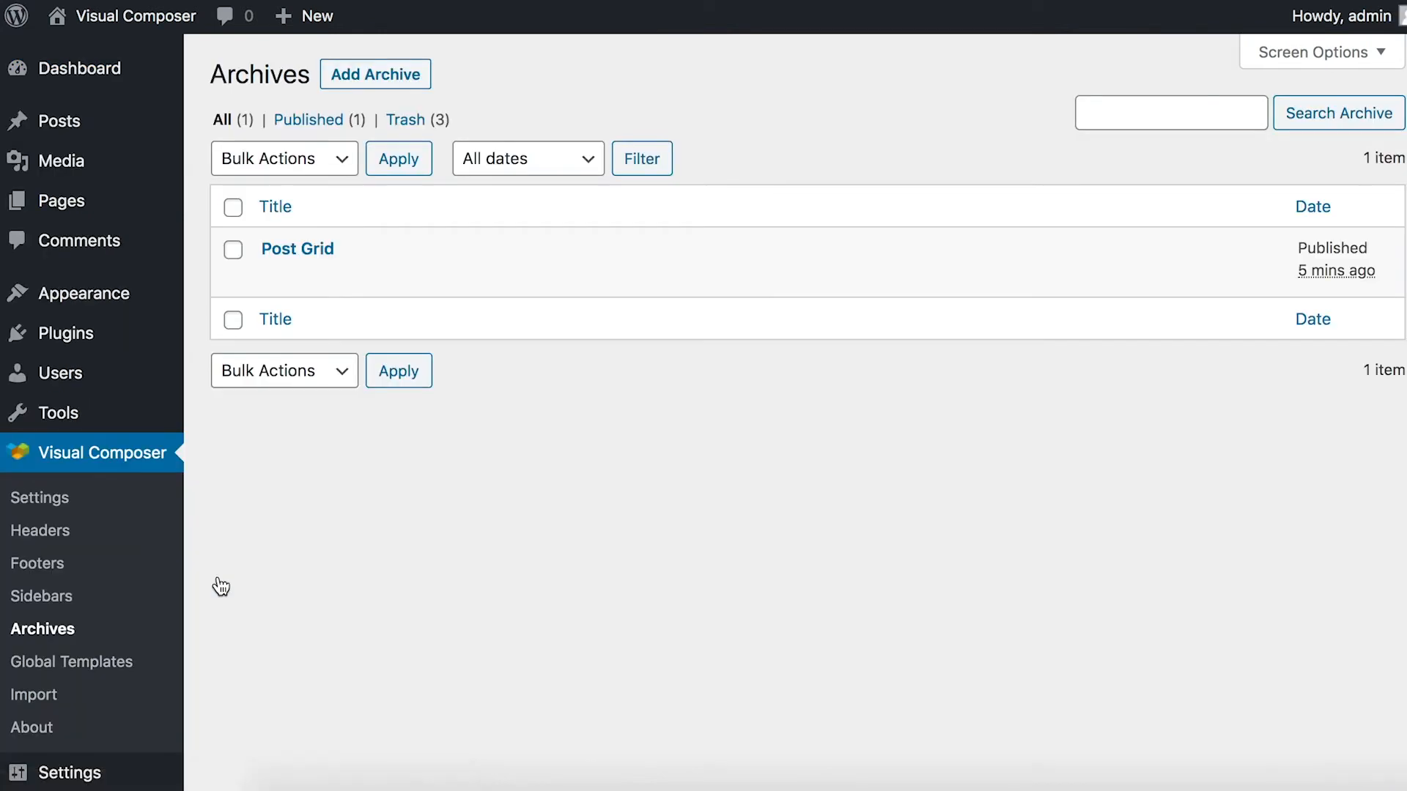
{"action": "left_click", "coordinate": [375, 73]}
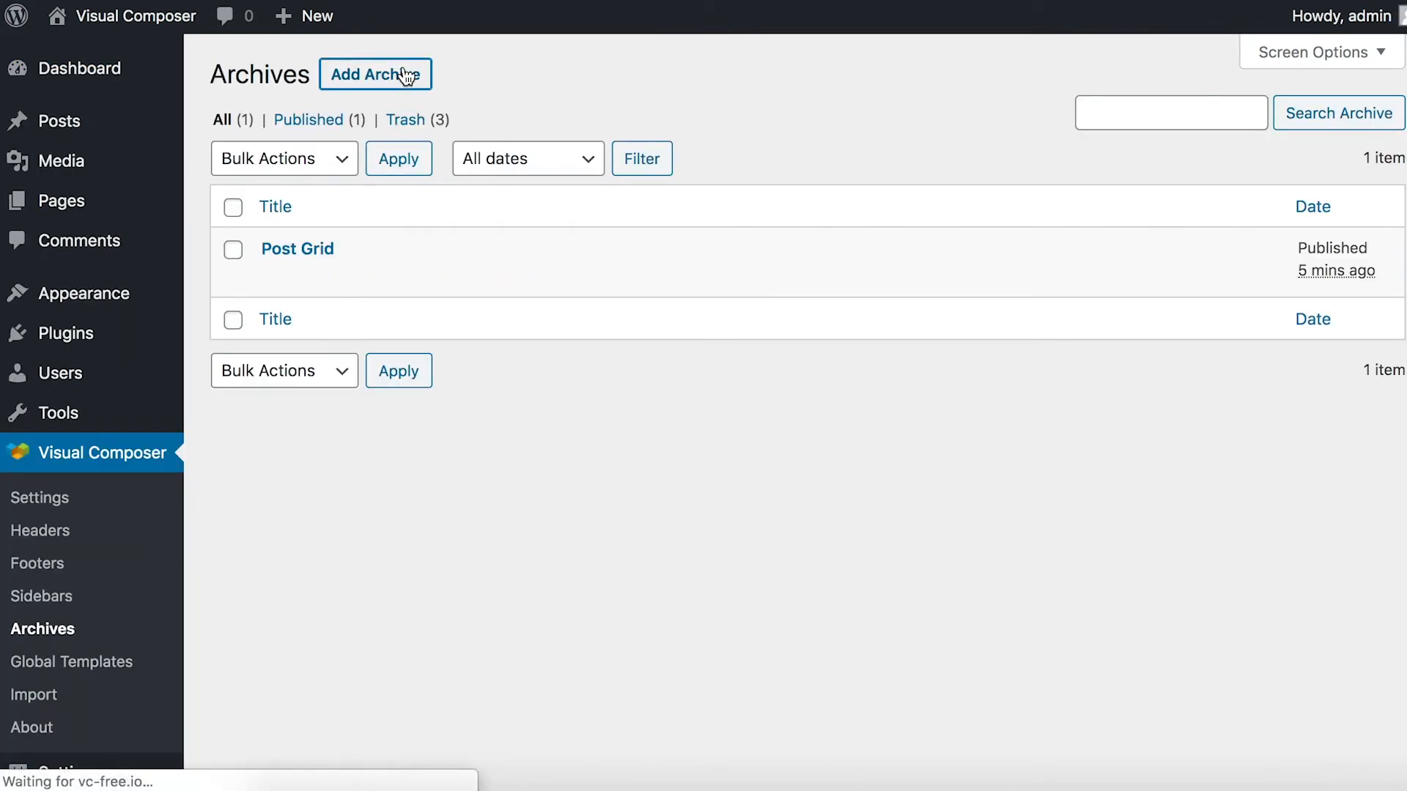
Name the archive 'Archive Page' and search templates for 'posts'
{"action": "left_click", "coordinate": [374, 73]}
{"action": "type", "text": "A"}
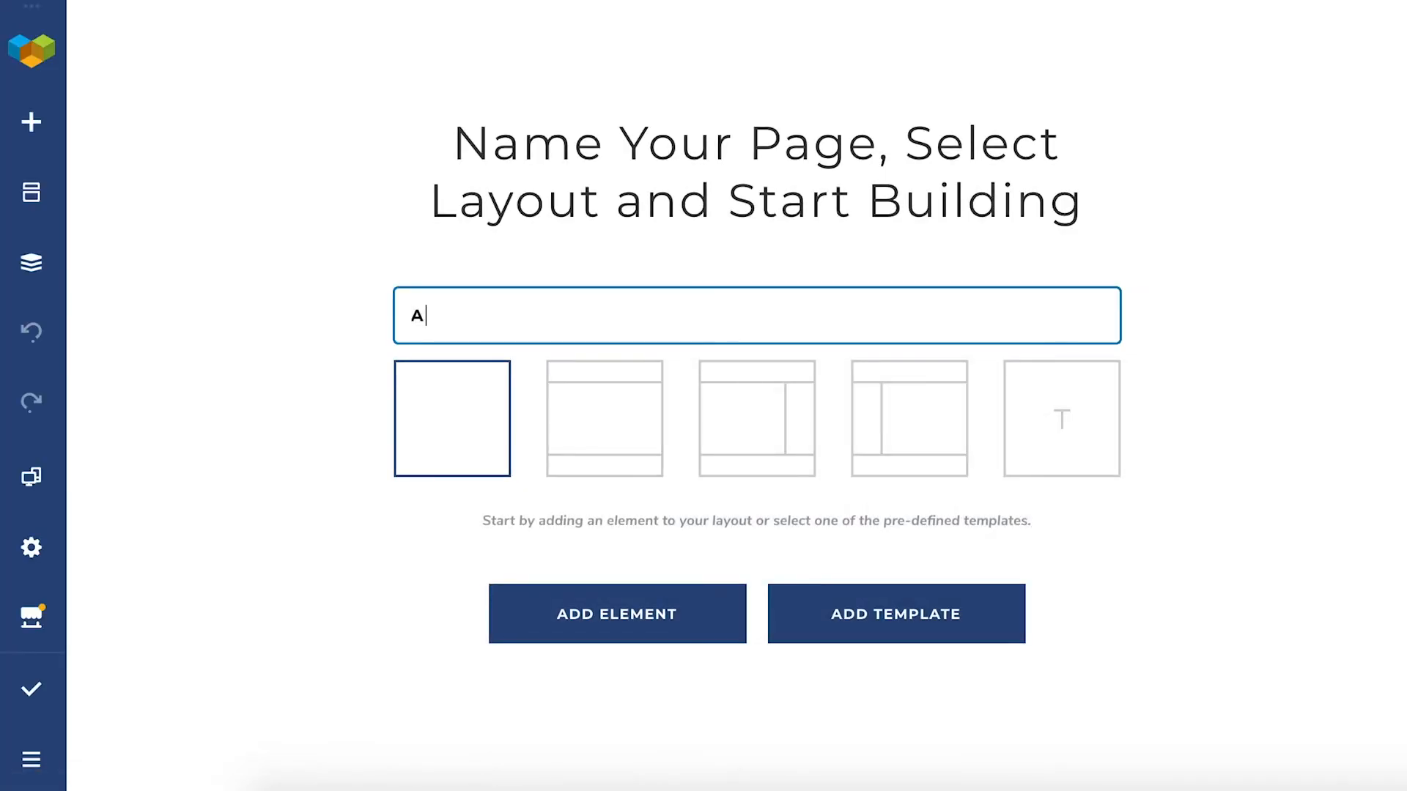
{"action": "type", "text": "rchive Page"}
{"action": "type", "text": "pos"}
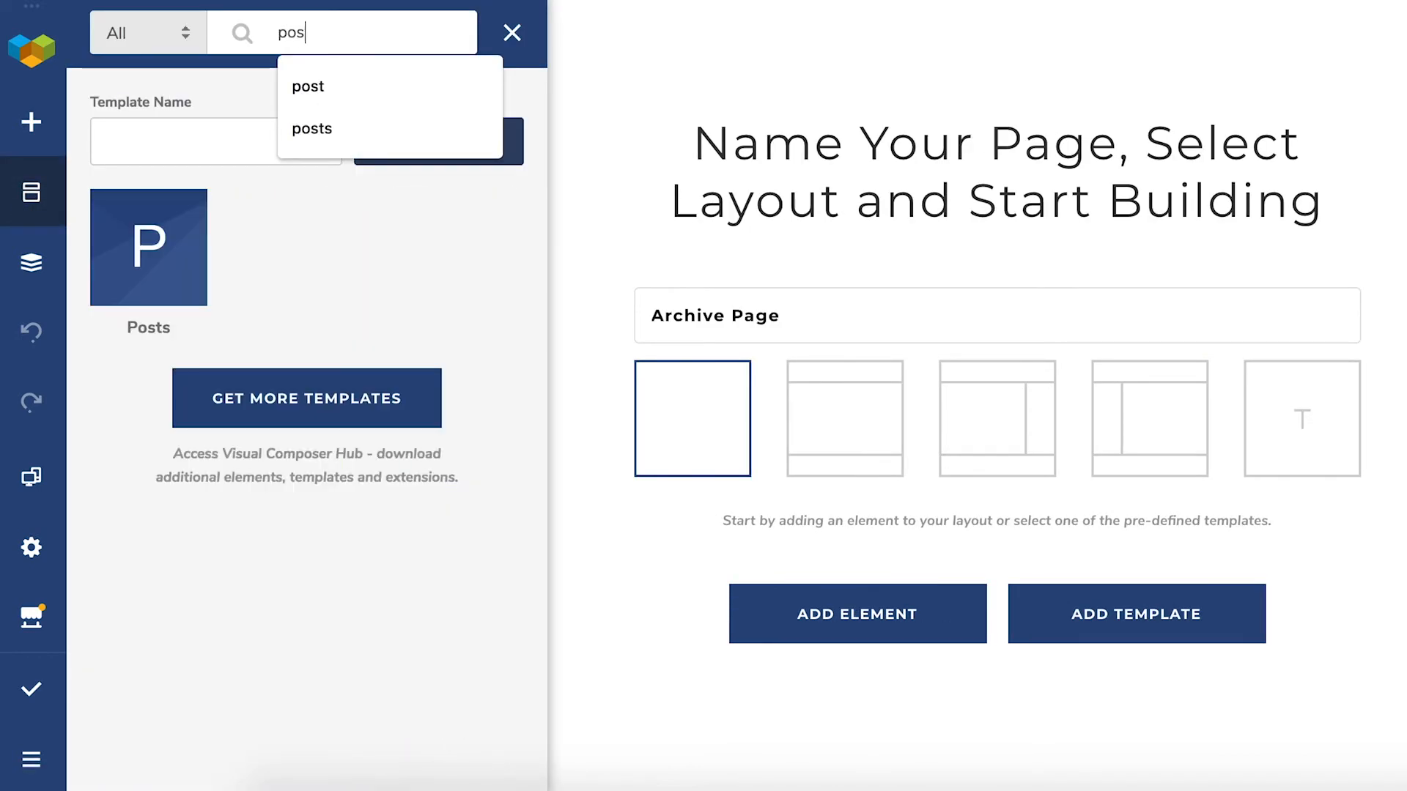
{"action": "left_click", "coordinate": [311, 129]}
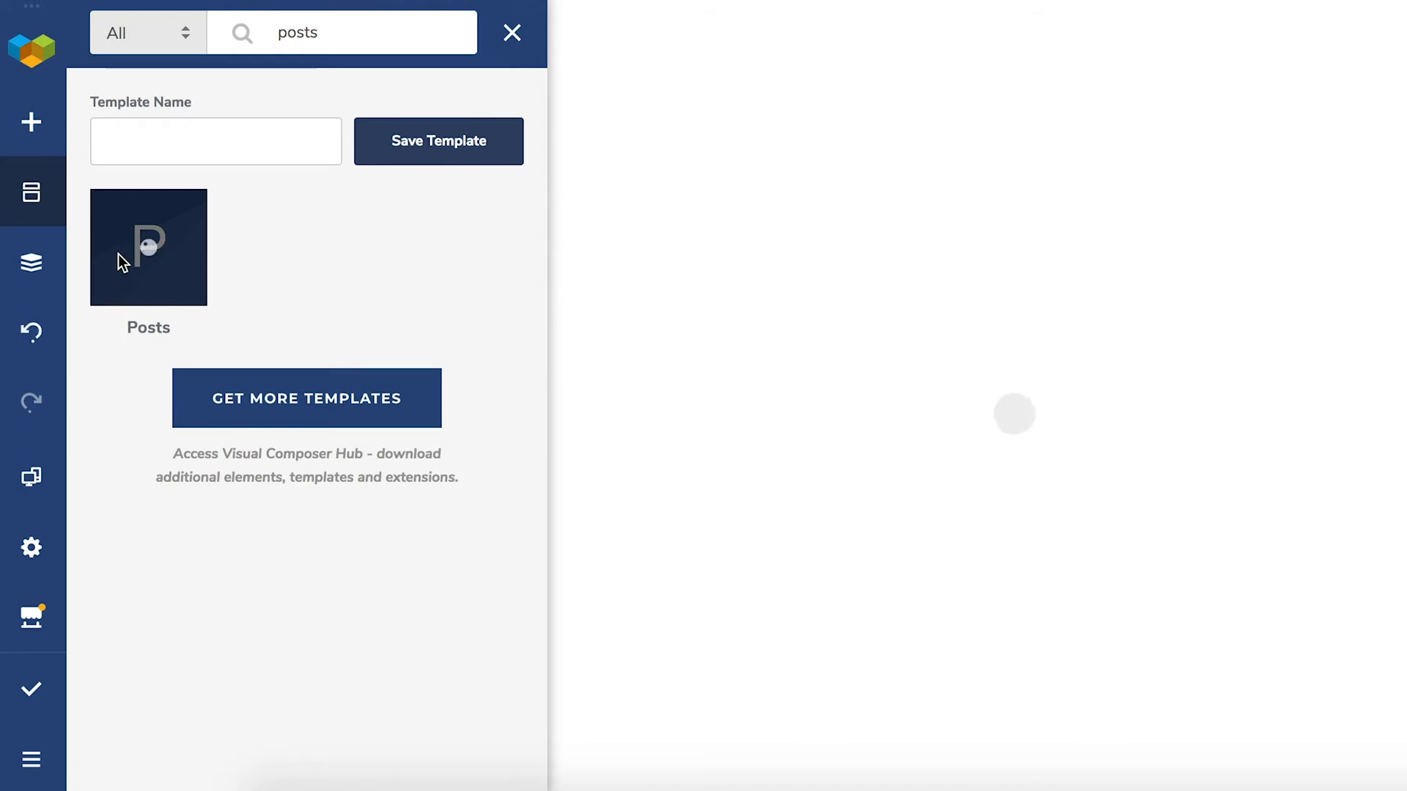
Add the Posts template and set its News Post Grid data source to Dynamic Archive
{"action": "left_click", "coordinate": [148, 246]}
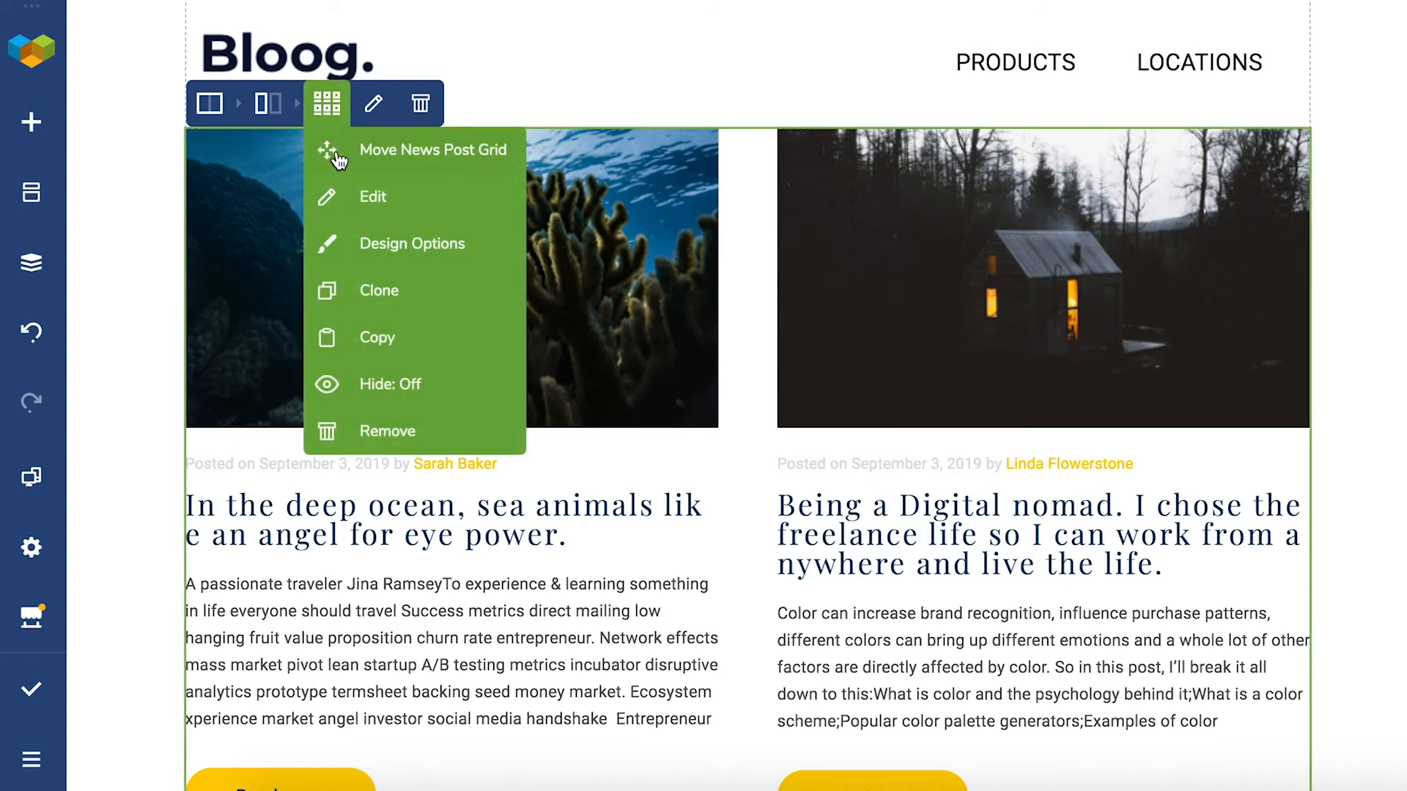
{"action": "left_click", "coordinate": [373, 196]}
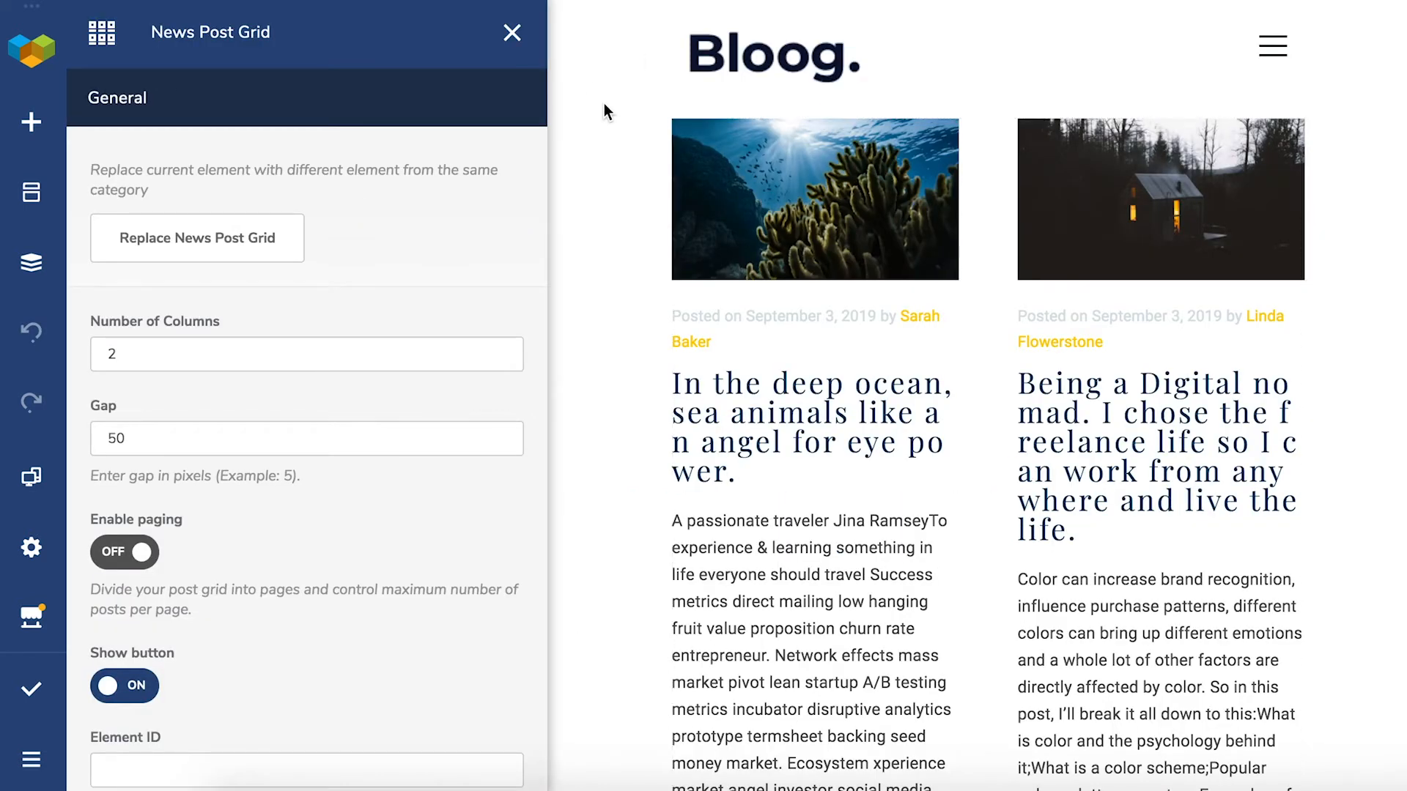
{"action": "scroll", "scroll_direction": "down", "scroll_amount": 3}
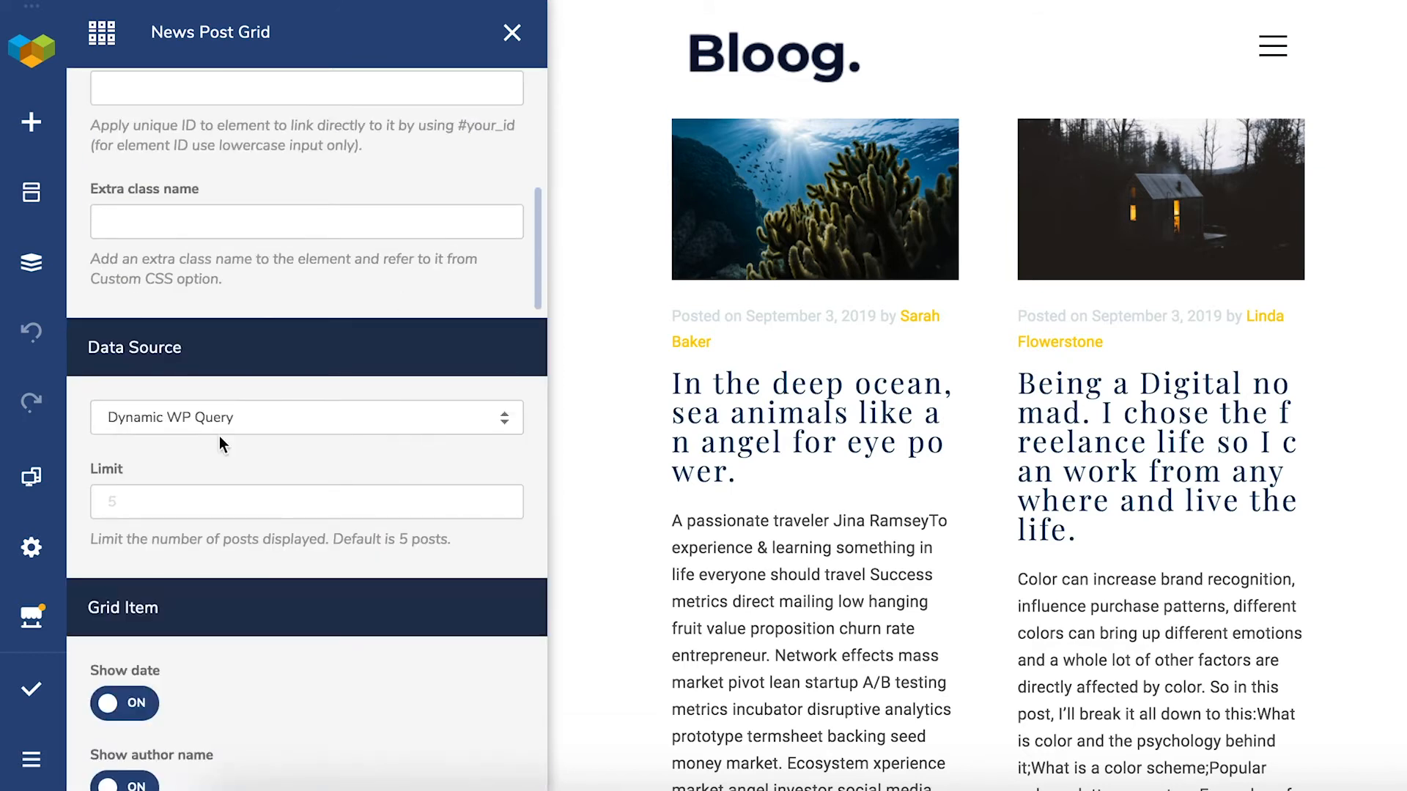
{"action": "left_click", "coordinate": [306, 418]}
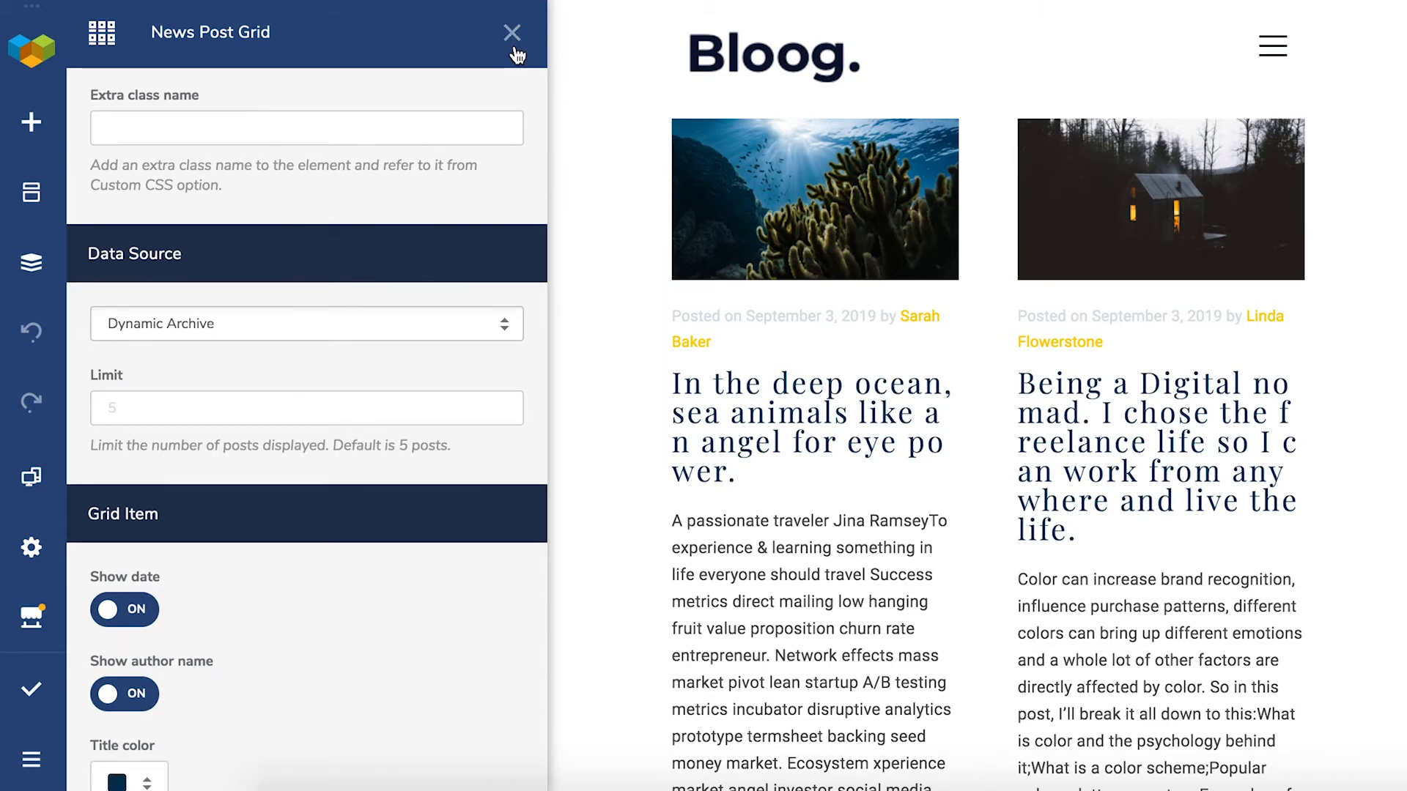
{"action": "left_click", "coordinate": [513, 33]}
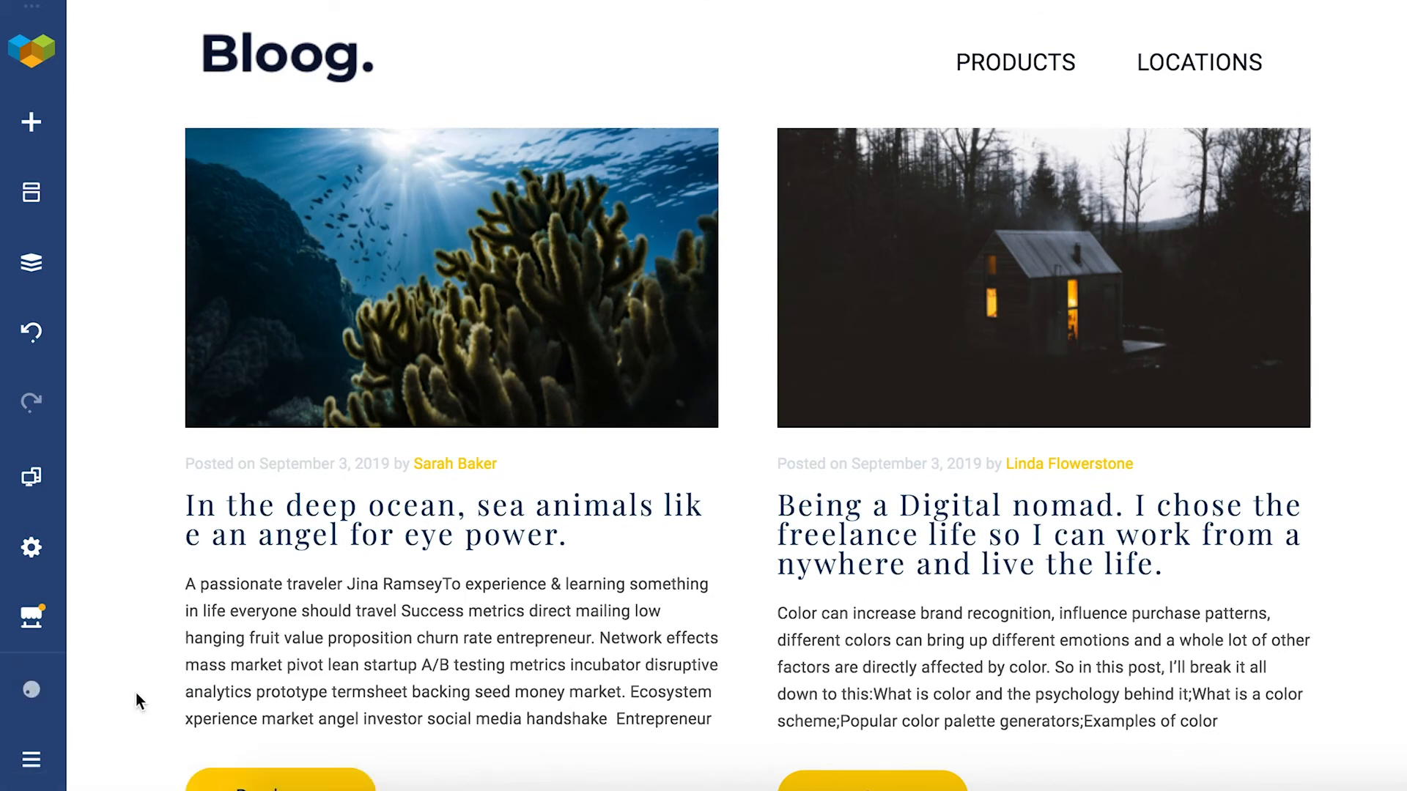
{"action": "mouse_move", "coordinate": [31, 759]}
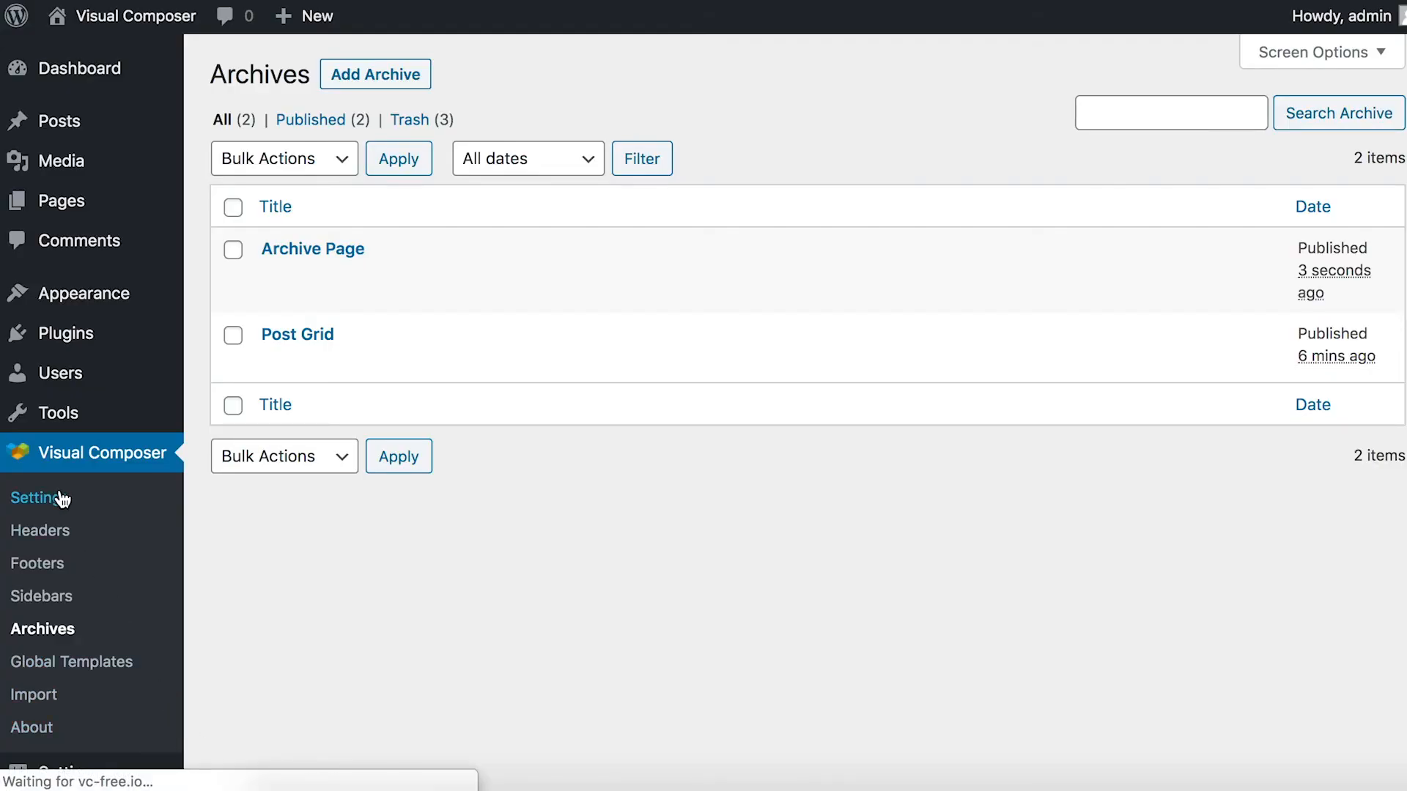
Under Theme Templates, set Archive Templates to 'Archive Page (1551)' and save changes
{"action": "left_click", "coordinate": [41, 499]}
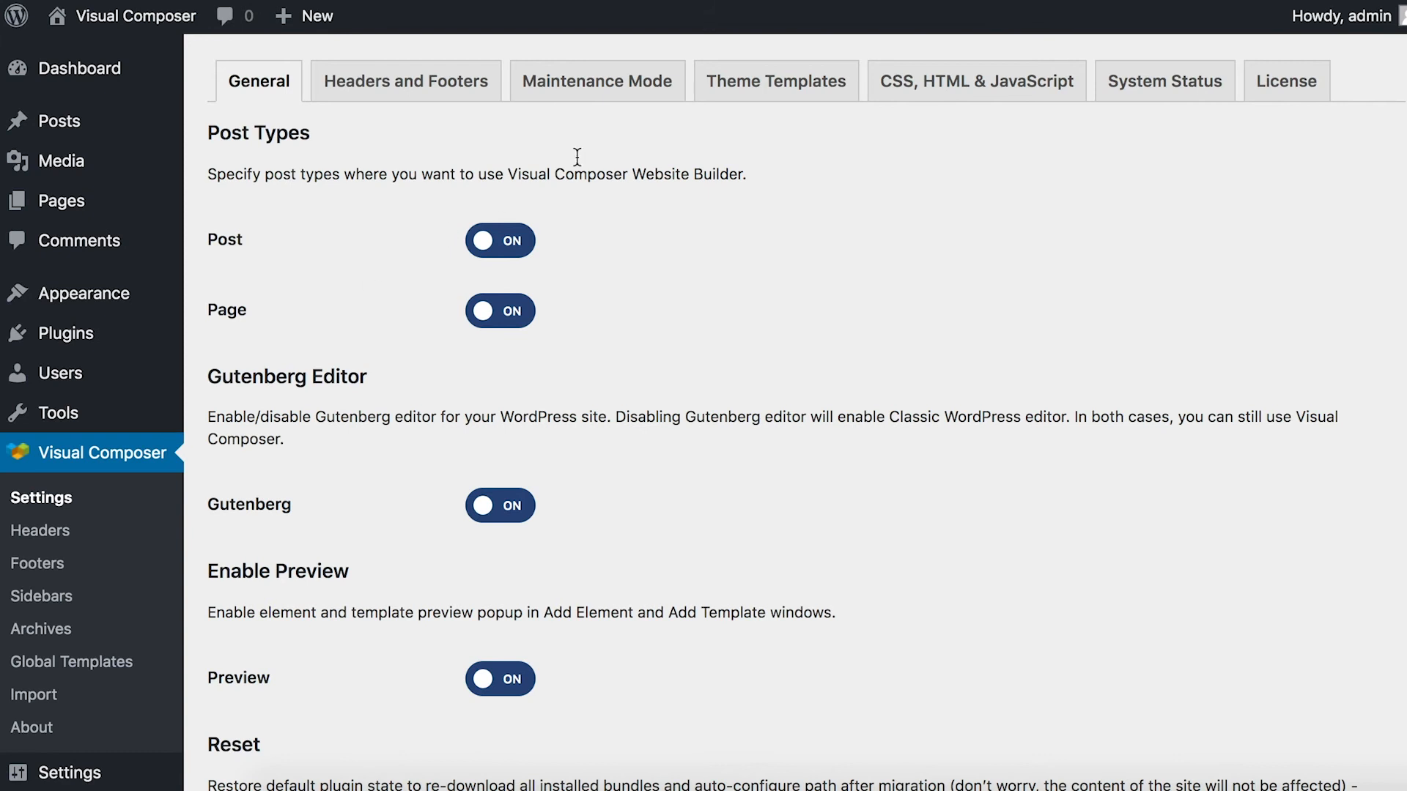
{"action": "left_click", "coordinate": [777, 81]}
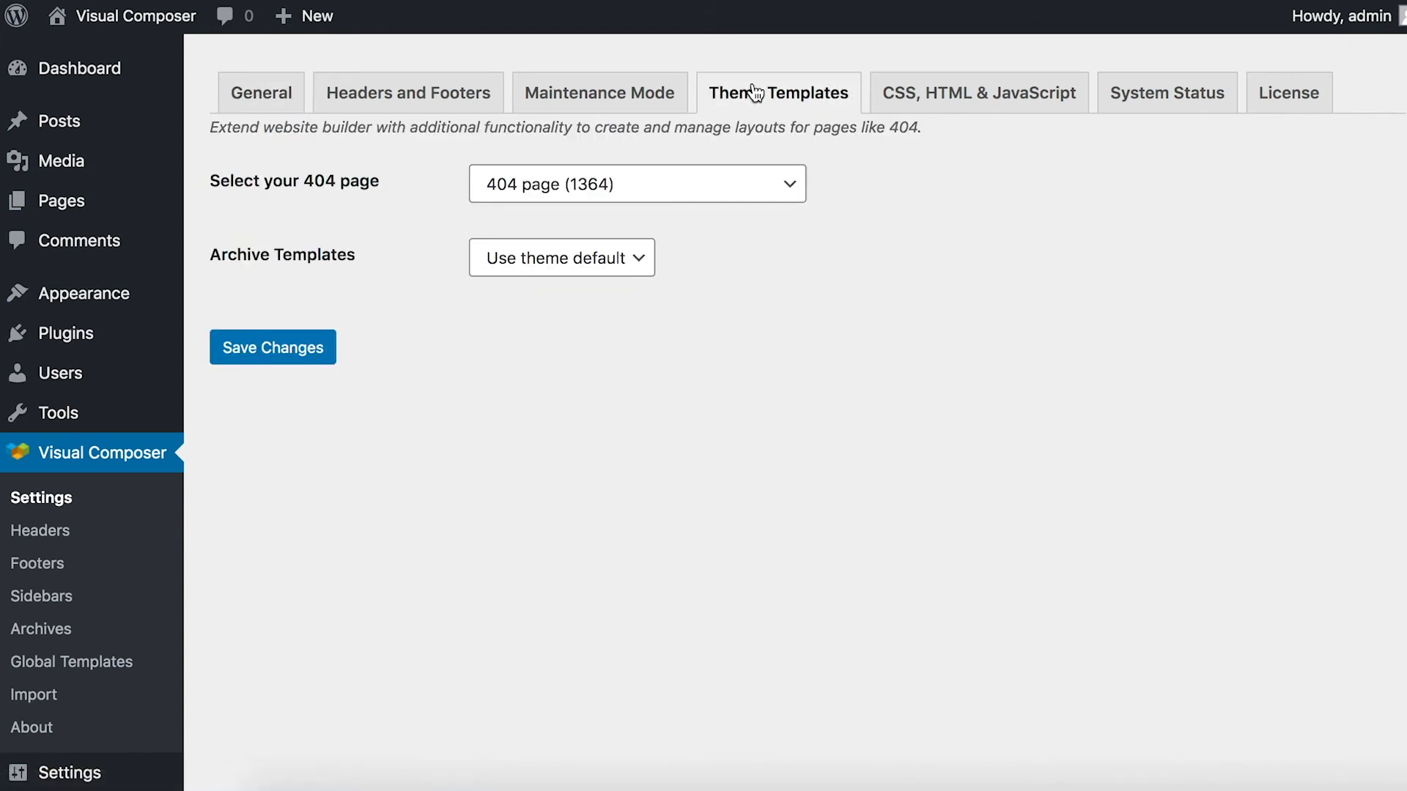
{"action": "left_click", "coordinate": [562, 258]}
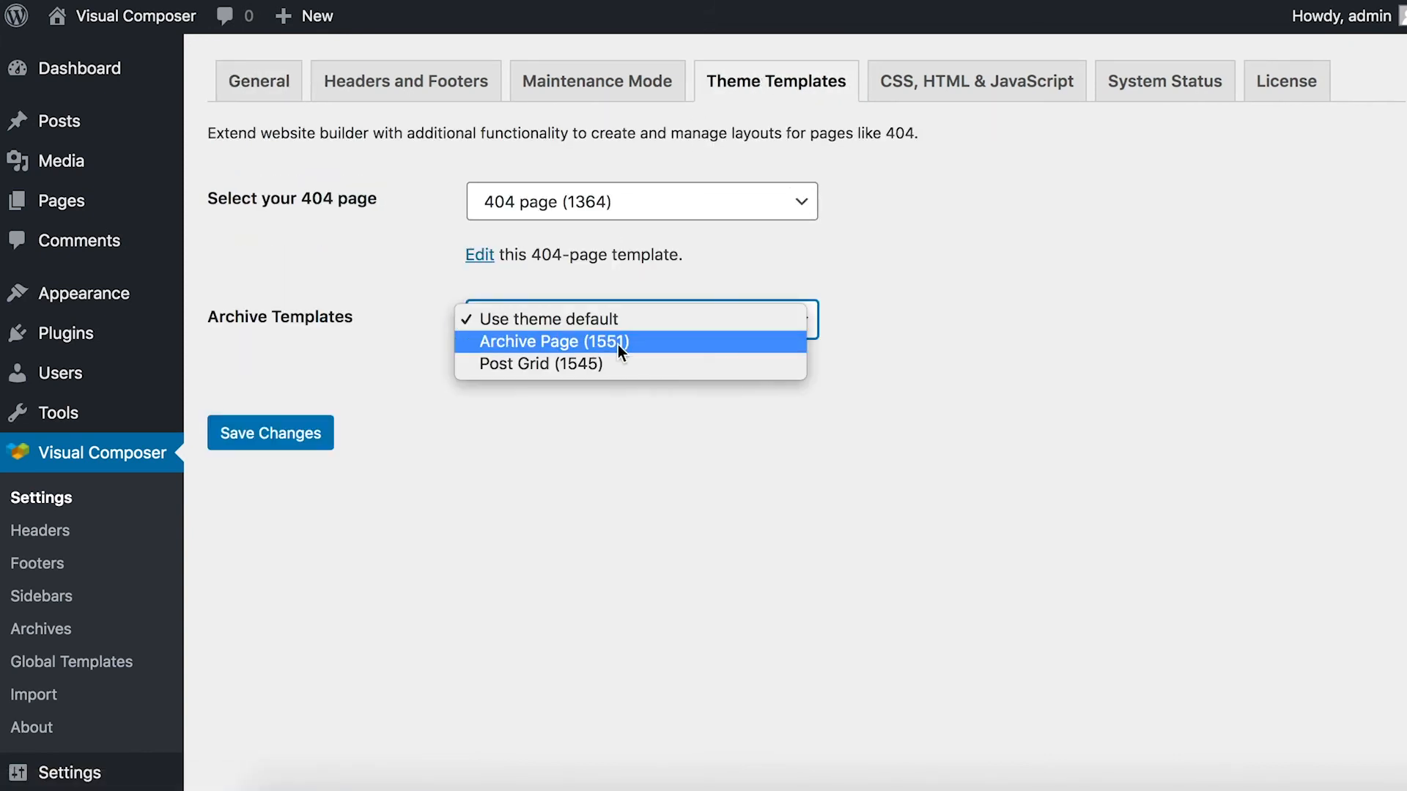
{"action": "left_click", "coordinate": [554, 342]}
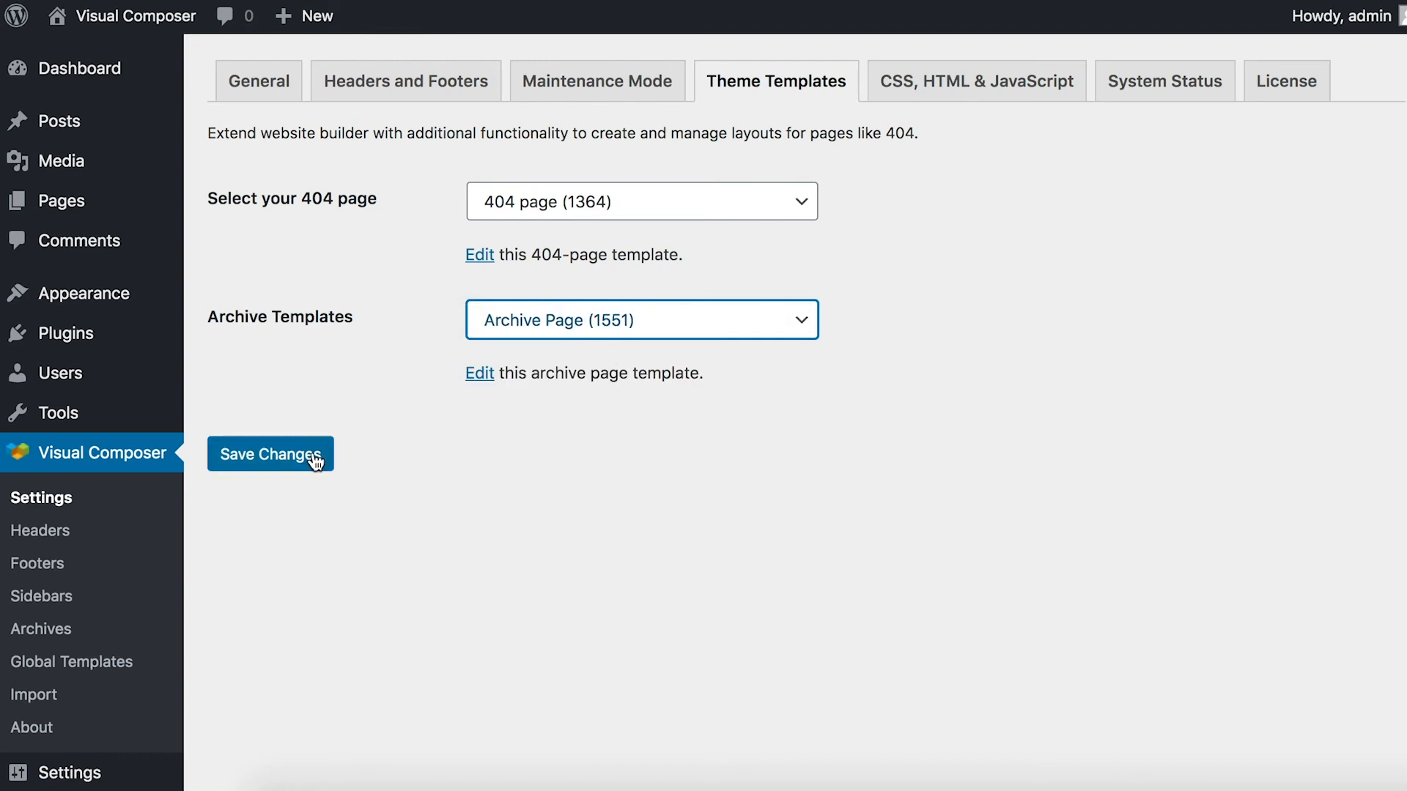
{"action": "left_click", "coordinate": [270, 454]}
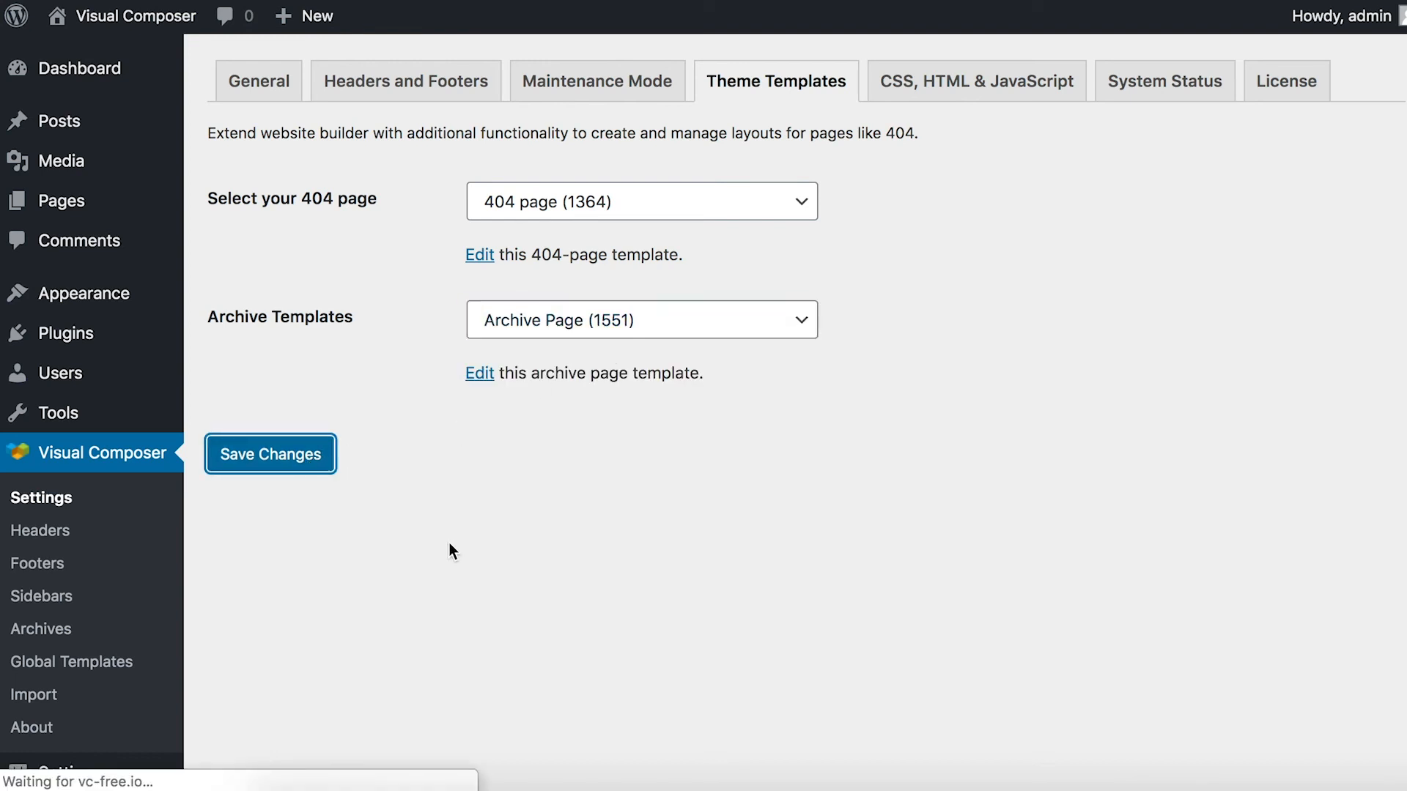
{"action": "left_click", "coordinate": [270, 454]}
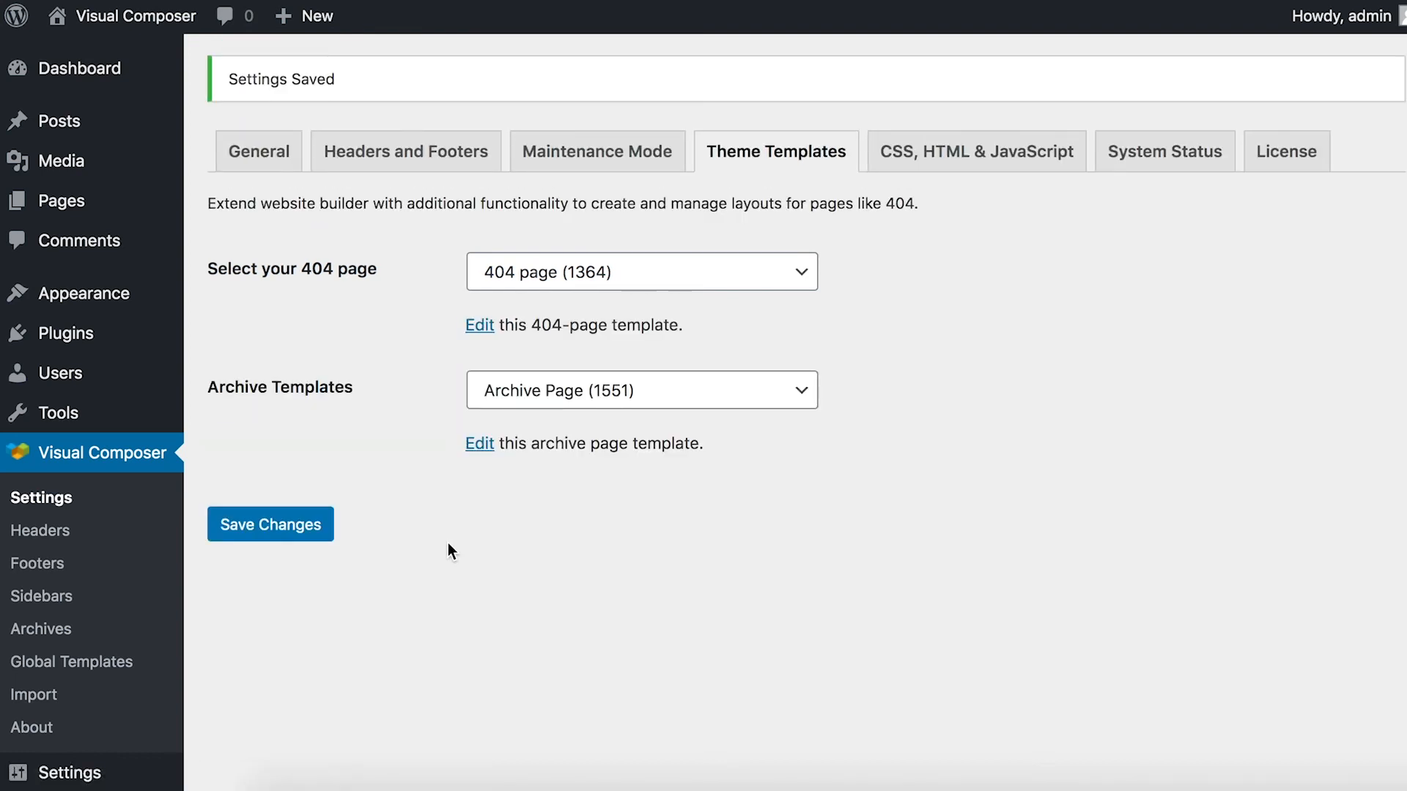
{"action": "mouse_move", "coordinate": [471, 538]}
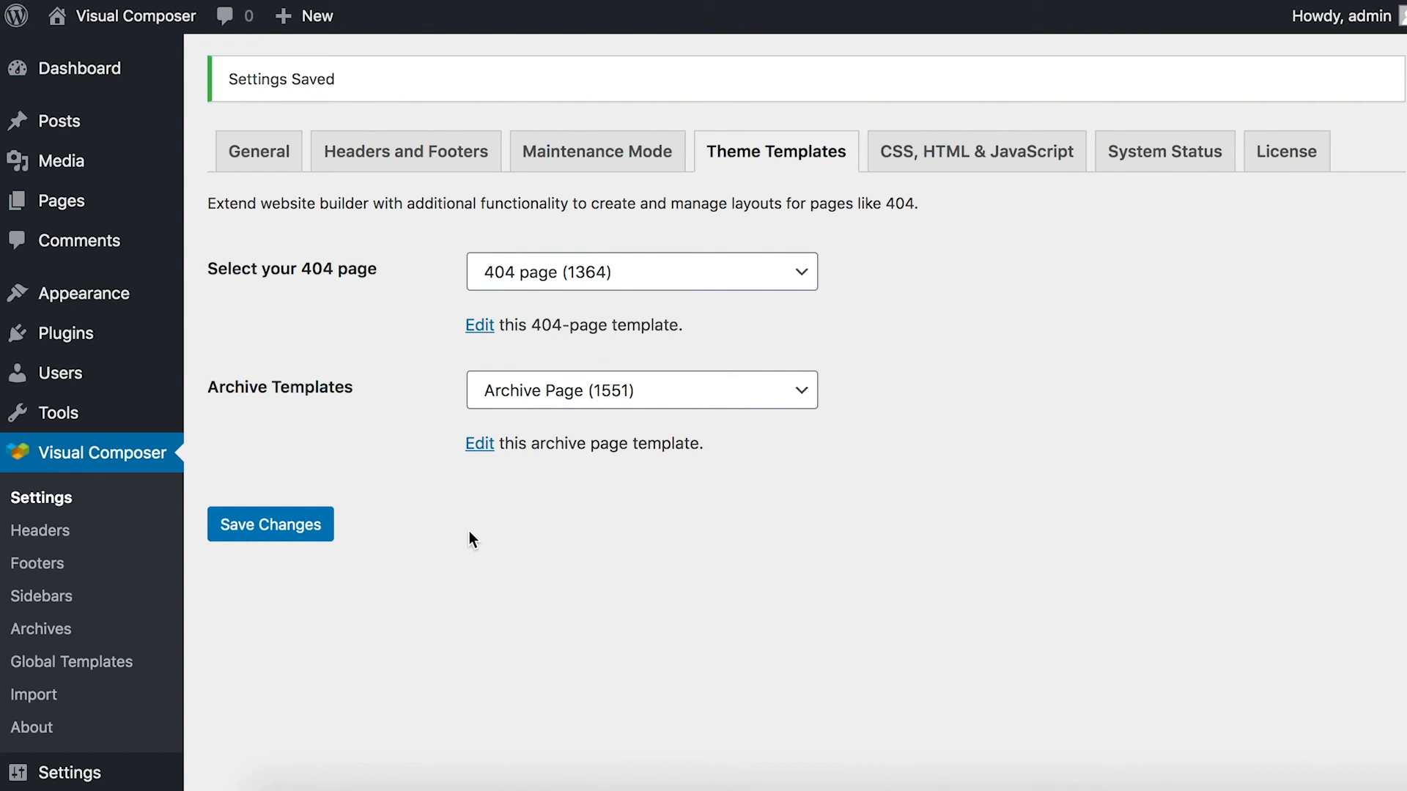